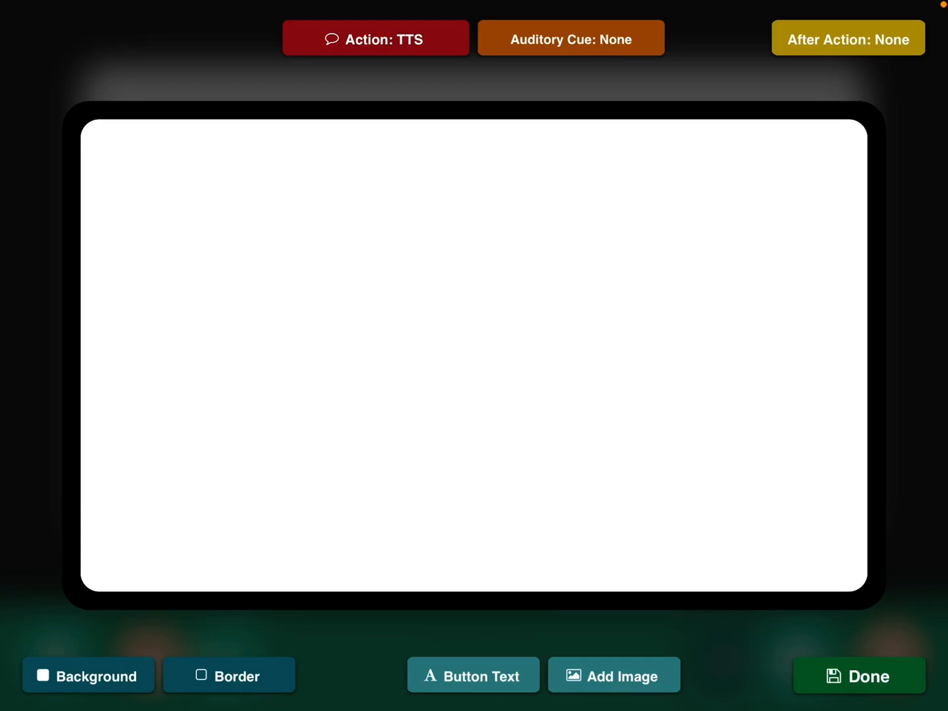
Step: Leave the button editor with Done and bring up the book's pages list
{"action": "left_click", "coordinate": [859, 675]}
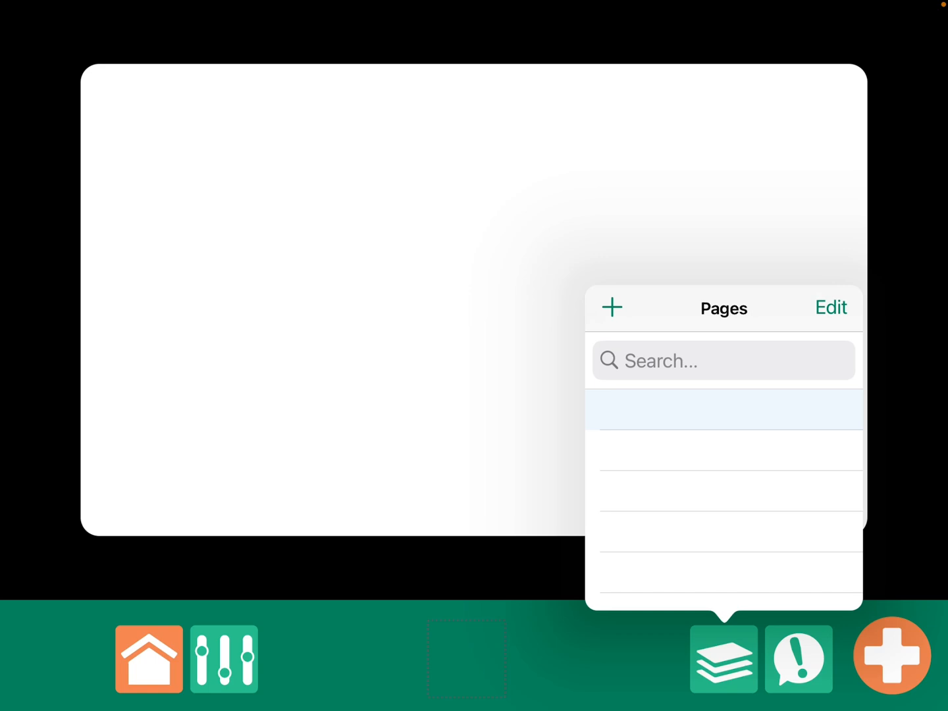
Step: Add a page from the Online Gallery, browsing Featured and Attainment Curriculum Math templates before backing out
{"action": "left_click", "coordinate": [611, 306]}
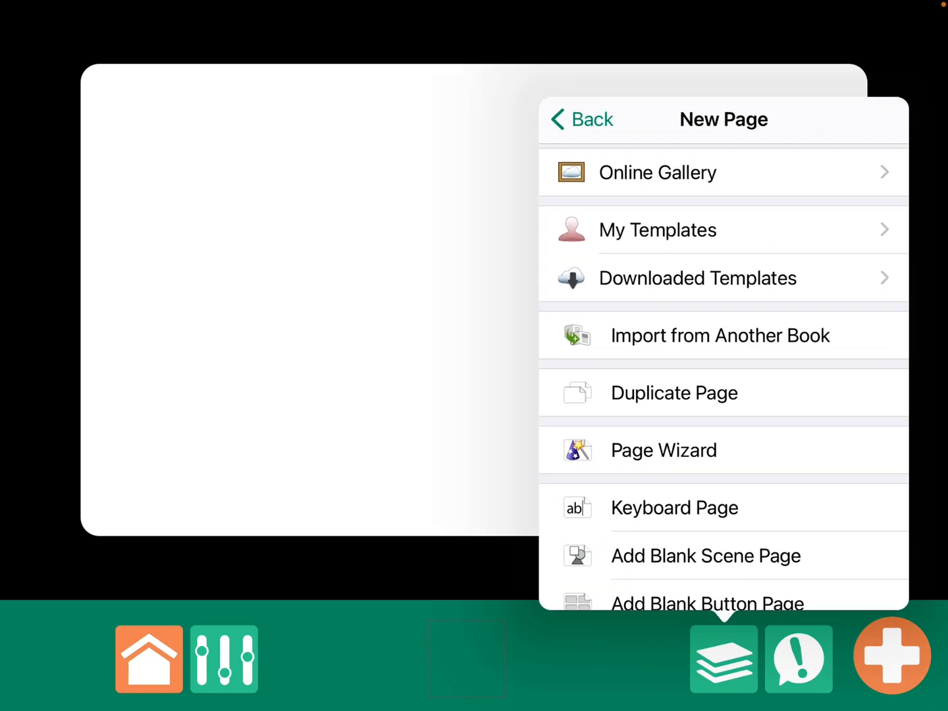
{"action": "left_click", "coordinate": [657, 171]}
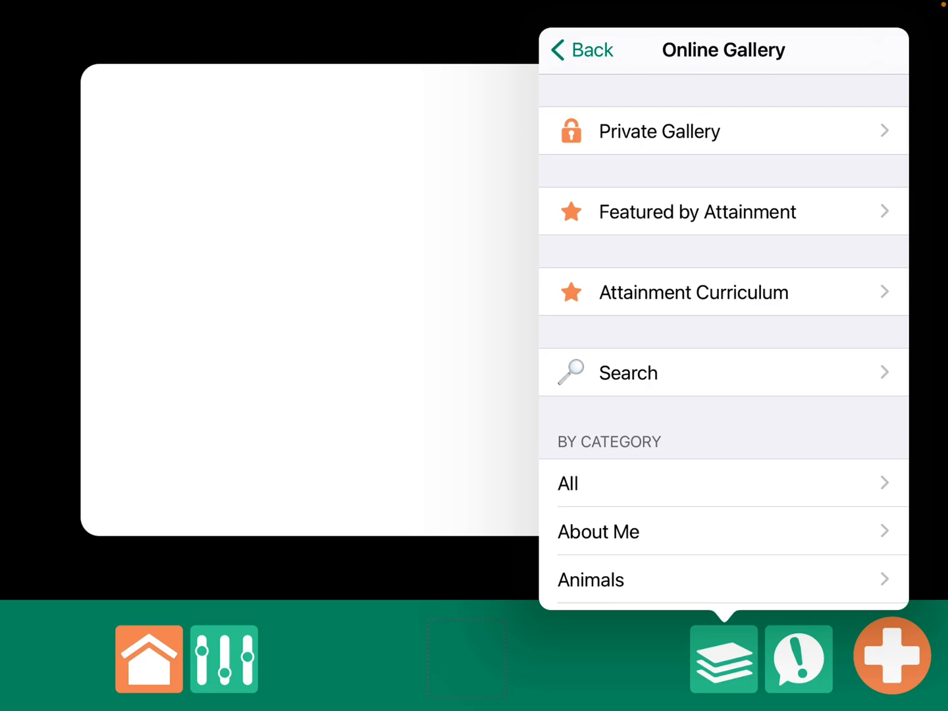
{"action": "left_click", "coordinate": [698, 212]}
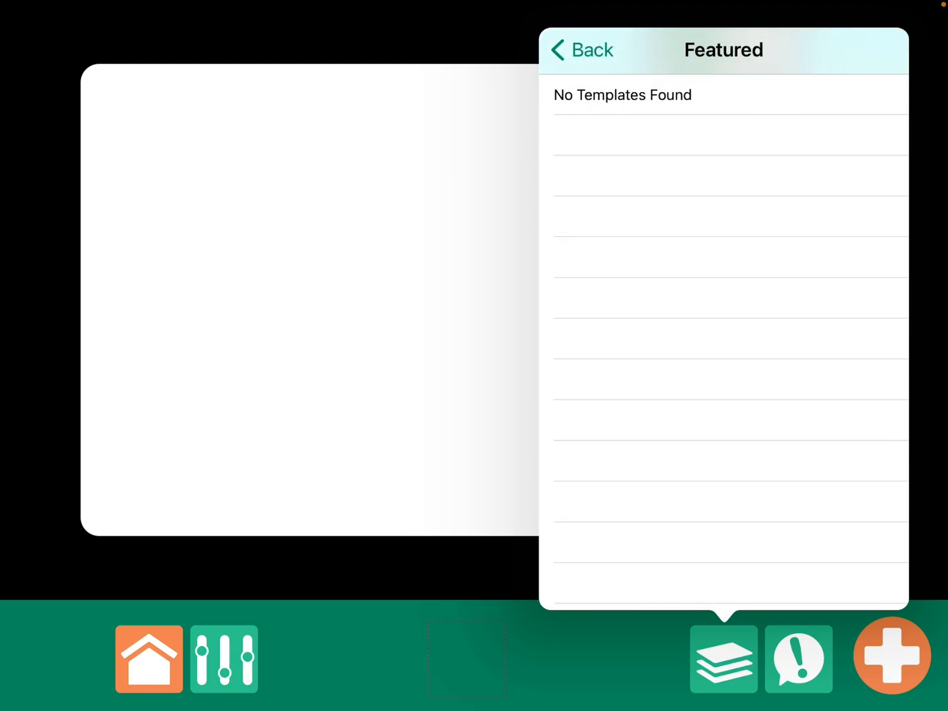
{"action": "left_click", "coordinate": [582, 50]}
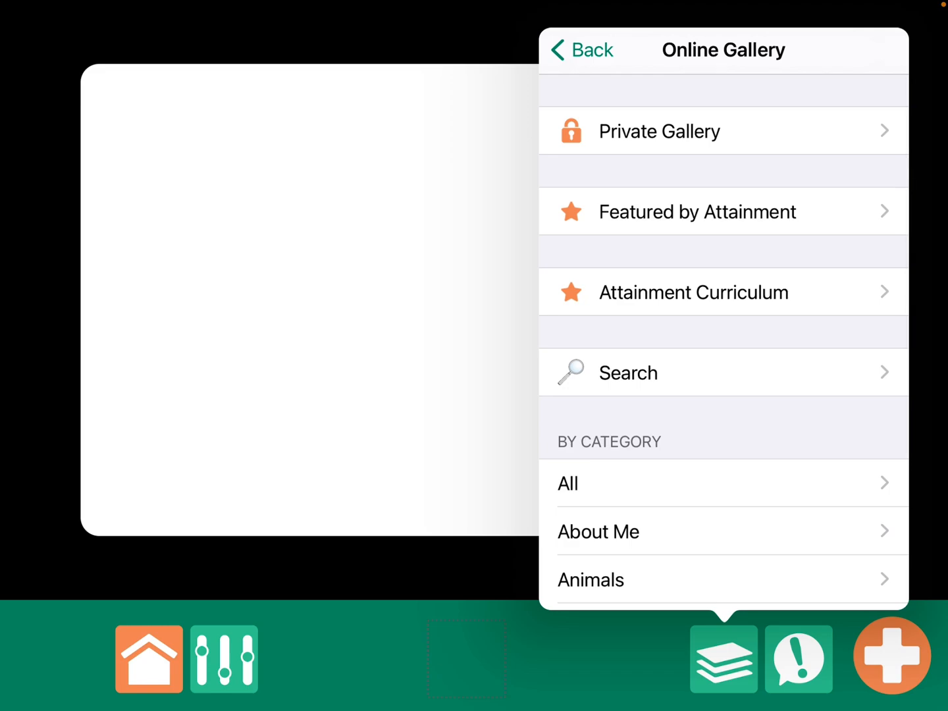
{"action": "left_click", "coordinate": [693, 292]}
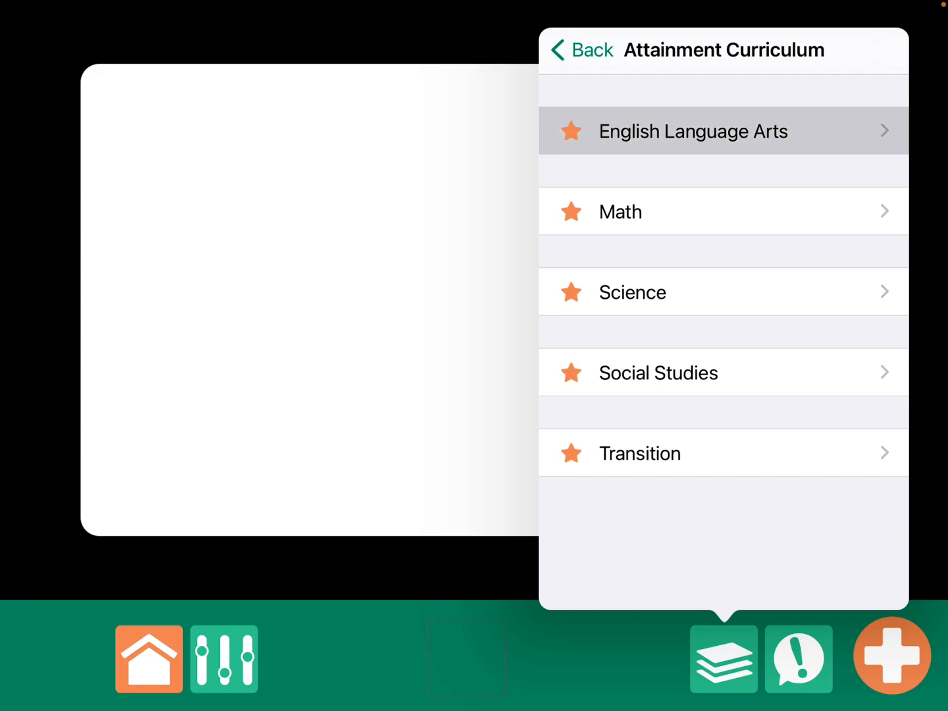
{"action": "left_click", "coordinate": [693, 131]}
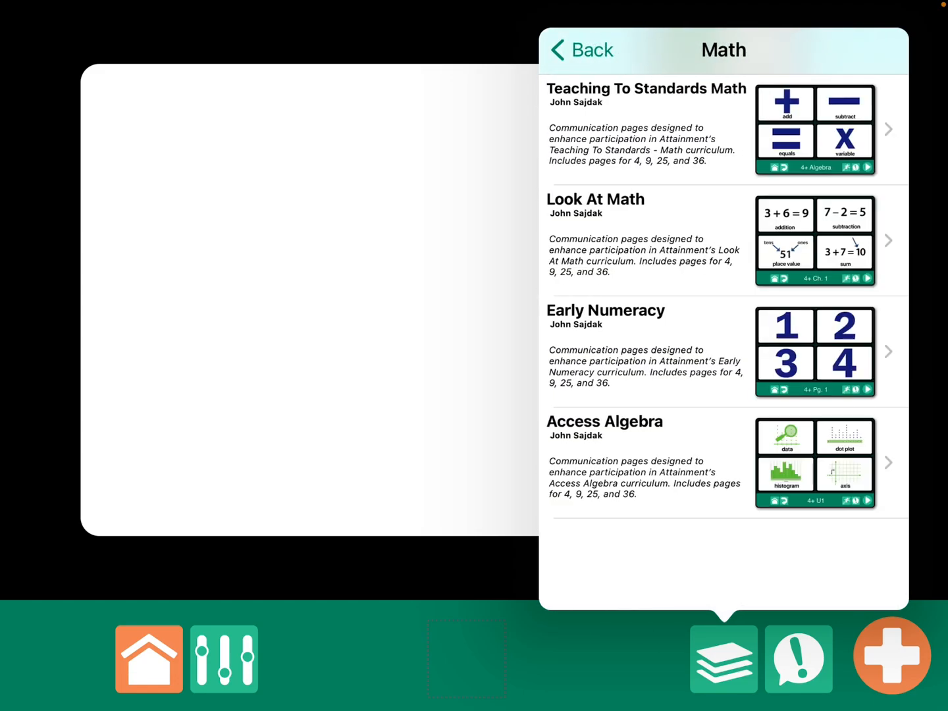
{"action": "left_click", "coordinate": [582, 50]}
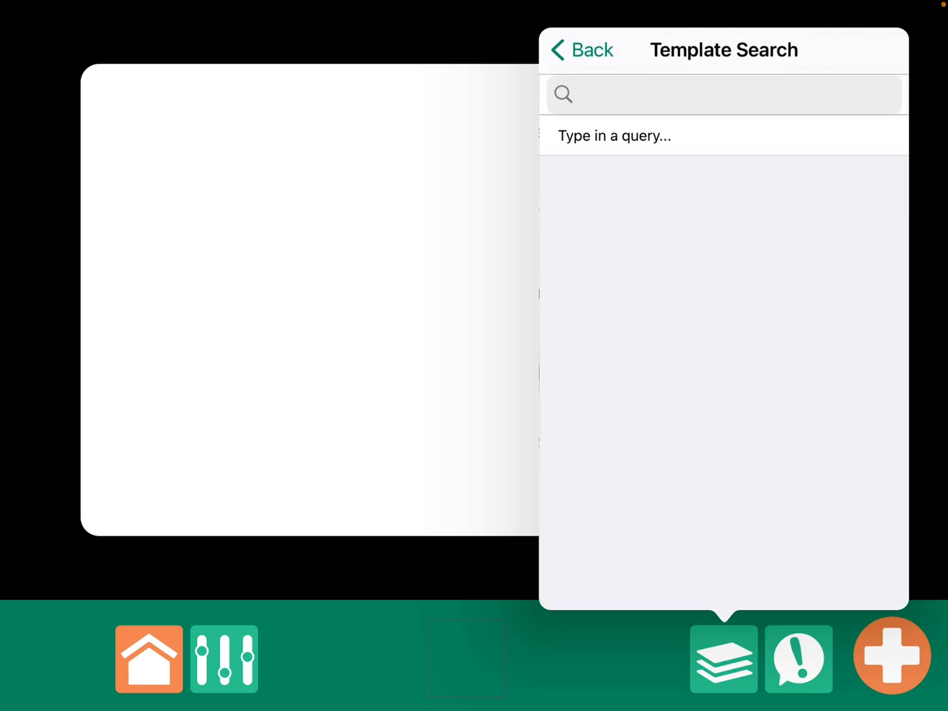
Step: Search the gallery templates for the author name 'orad' and look through the results
{"action": "left_click", "coordinate": [723, 95]}
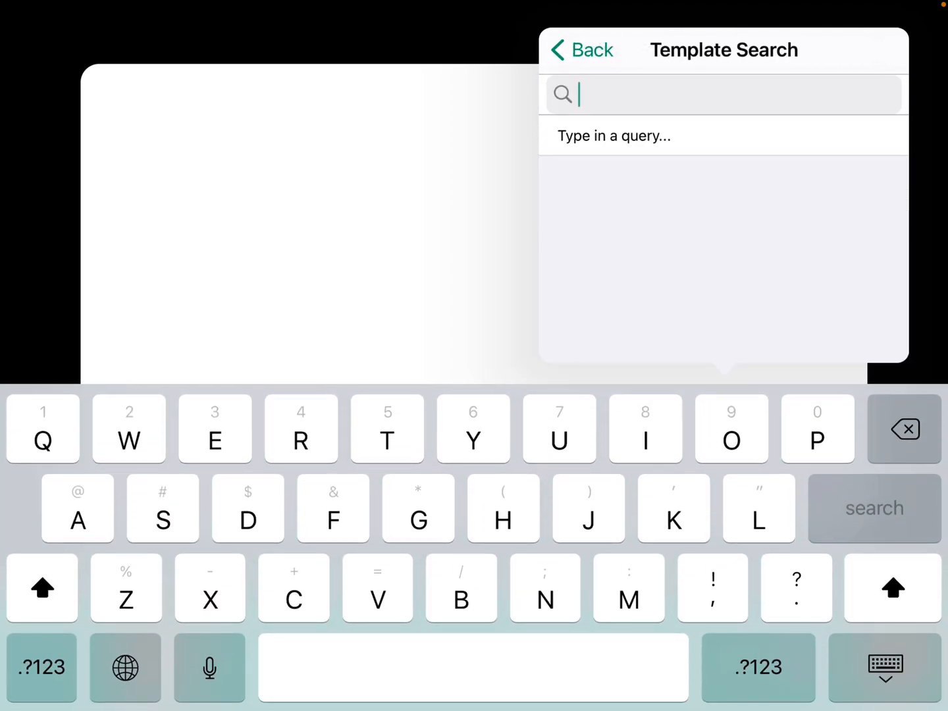
{"action": "type", "text": "o"}
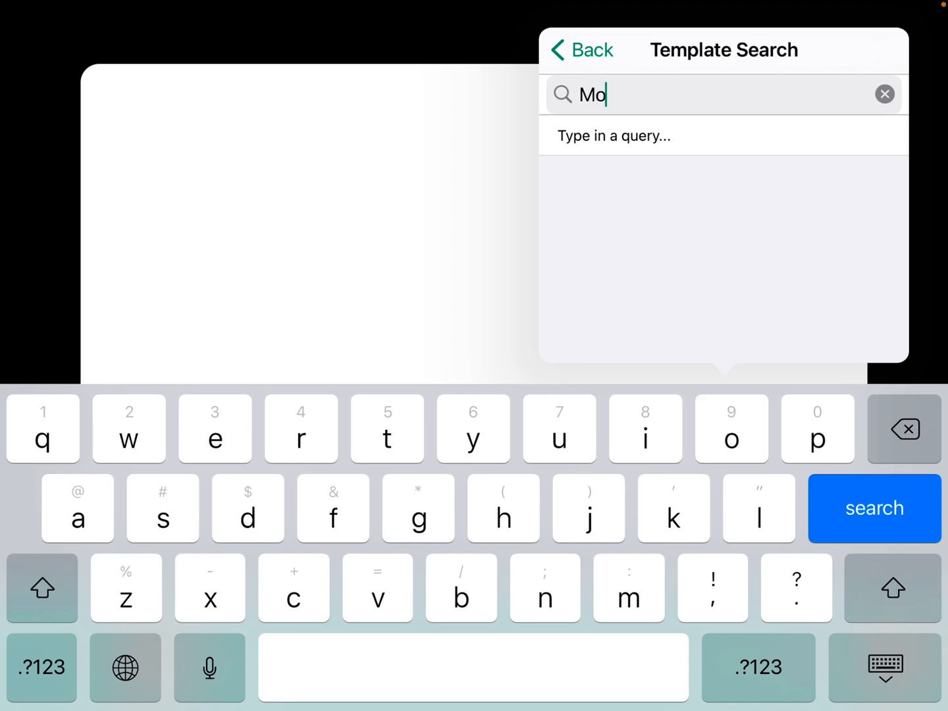
{"action": "type", "text": "orad"}
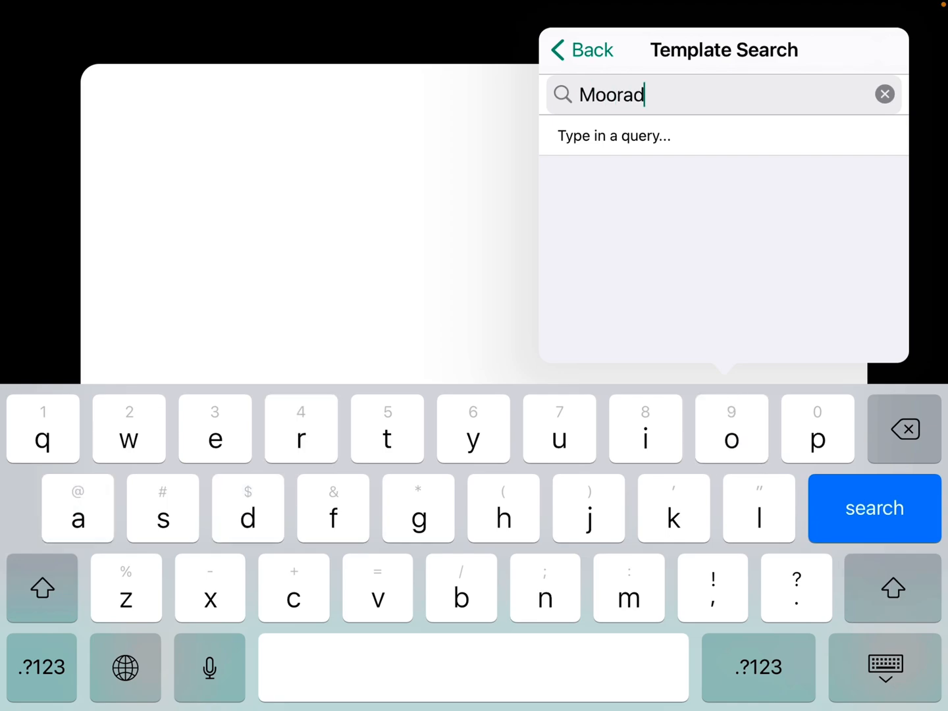
{"action": "left_click", "coordinate": [874, 508]}
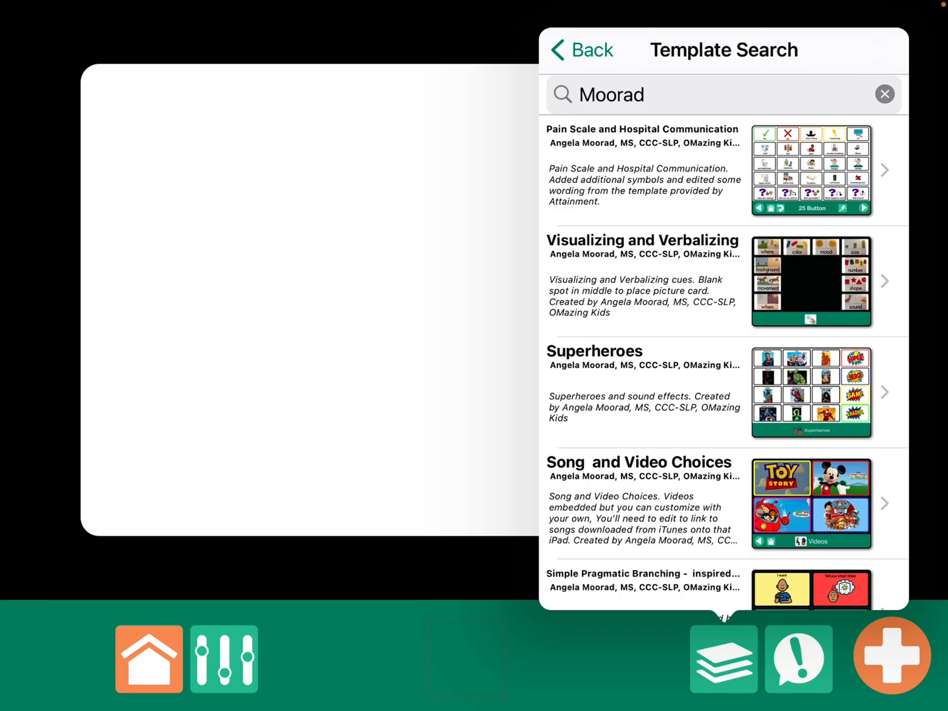
{"action": "scroll", "scroll_direction": "down", "scroll_amount": 3}
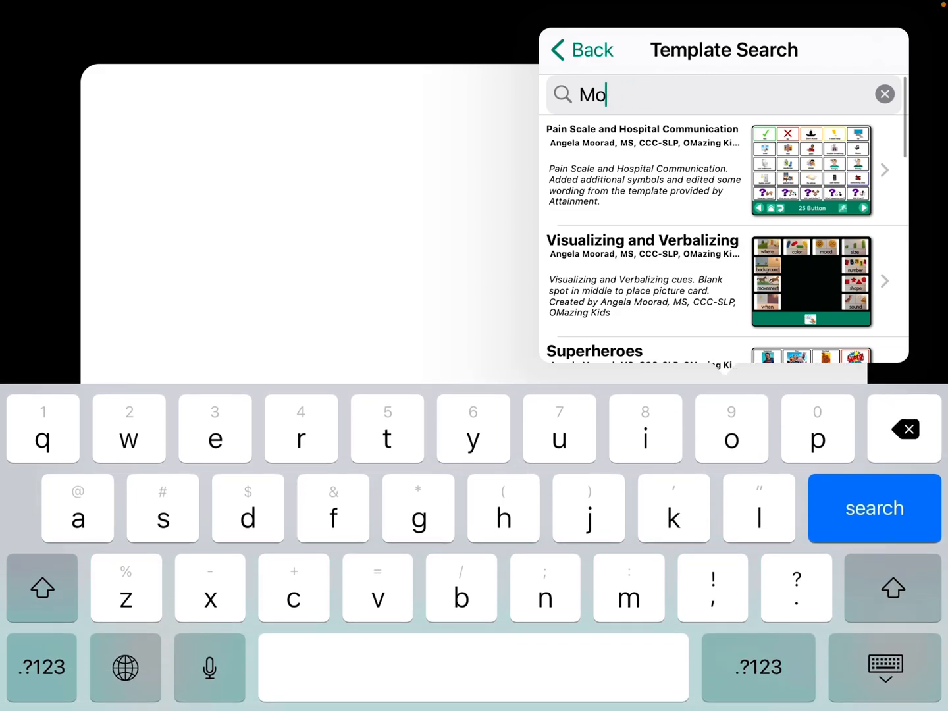
Step: Re-search with 'OMazi' and scroll the creator's results down to Core Board - 36 Buttons and 5 Point Scale
{"action": "left_click", "coordinate": [885, 94]}
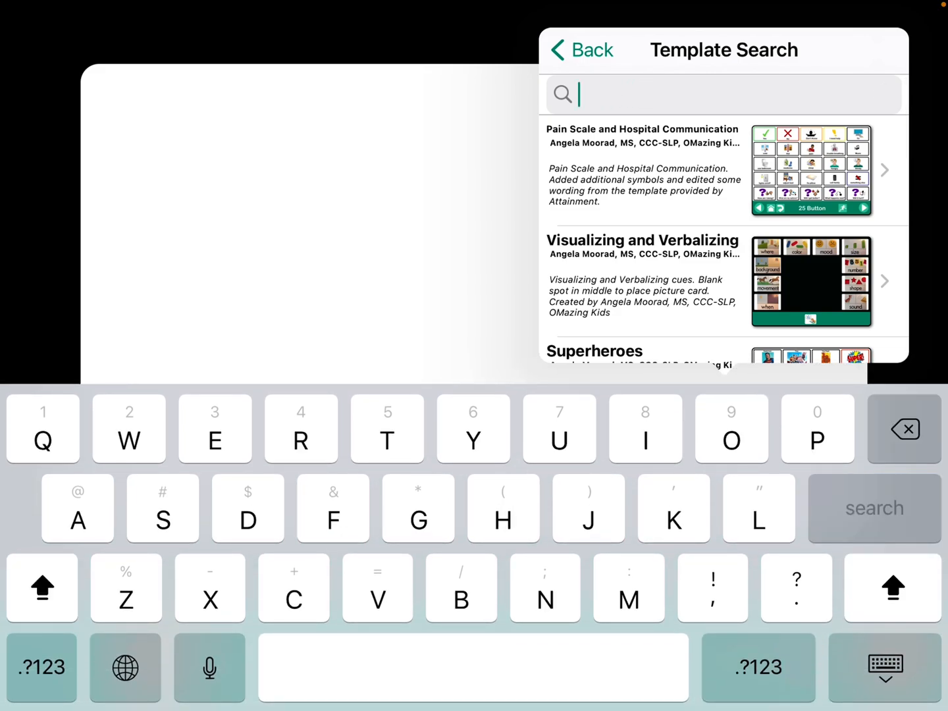
{"action": "type", "text": "OMazi"}
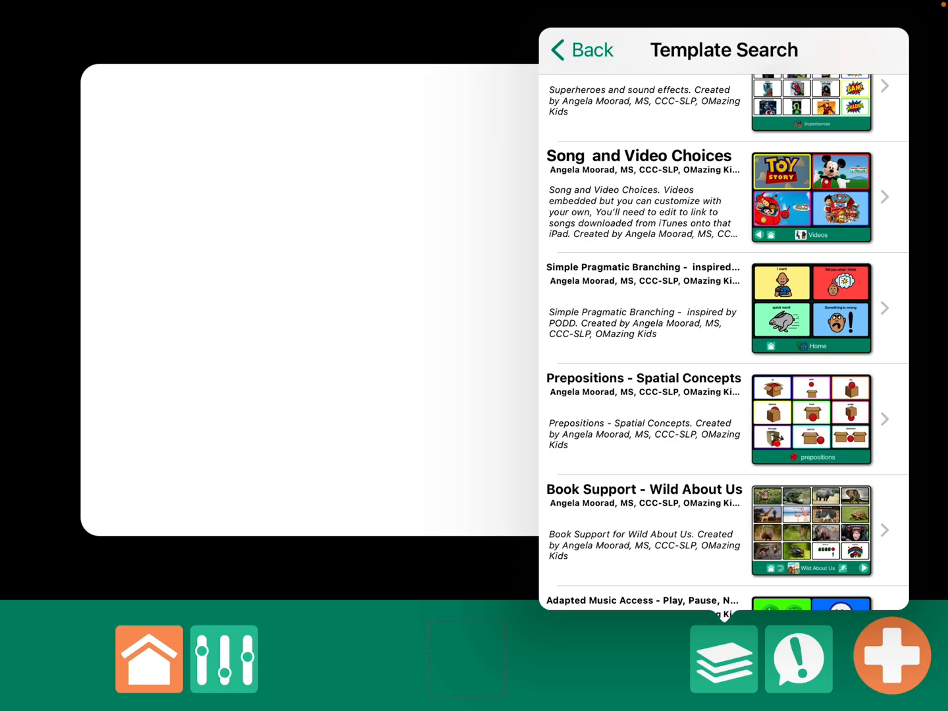
{"action": "scroll", "scroll_direction": "down", "scroll_amount": 3}
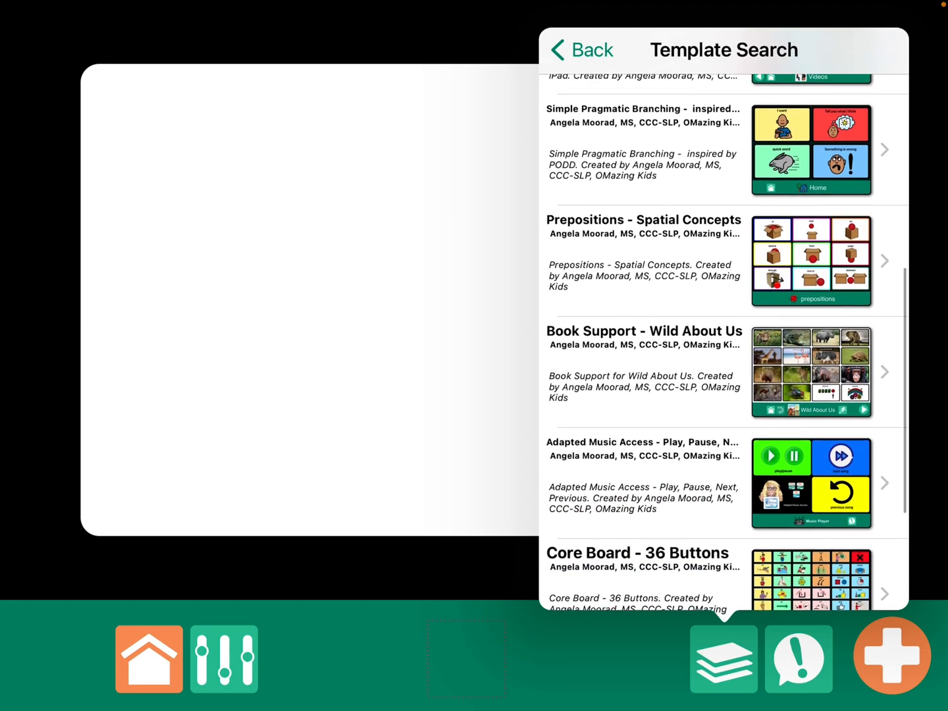
{"action": "scroll", "scroll_direction": "down", "scroll_amount": 3}
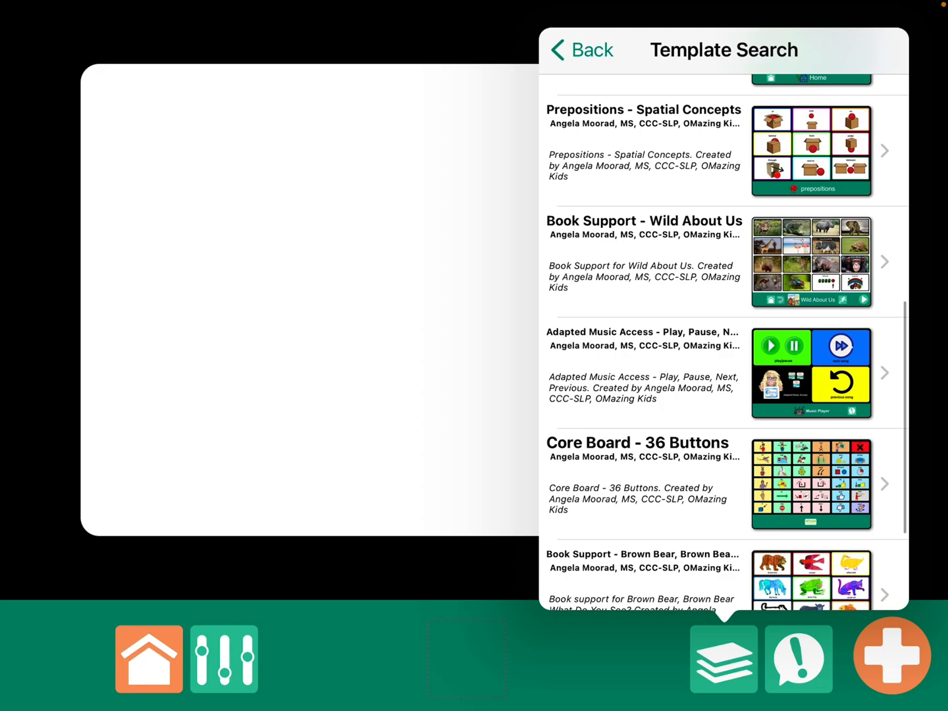
{"action": "scroll", "scroll_direction": "down", "scroll_amount": 3}
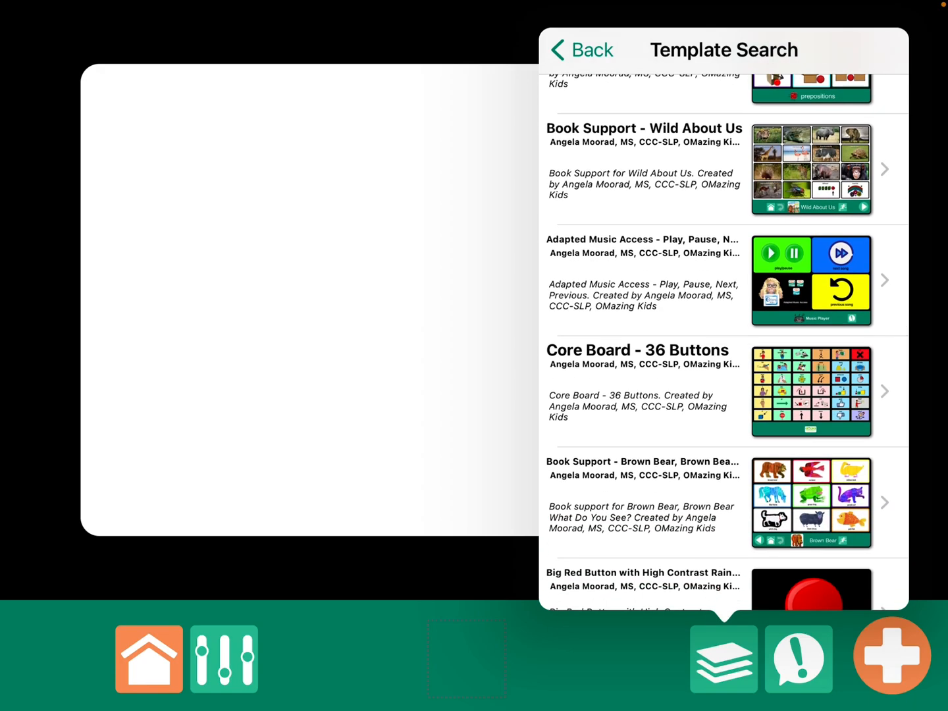
{"action": "scroll", "scroll_direction": "down", "scroll_amount": 3}
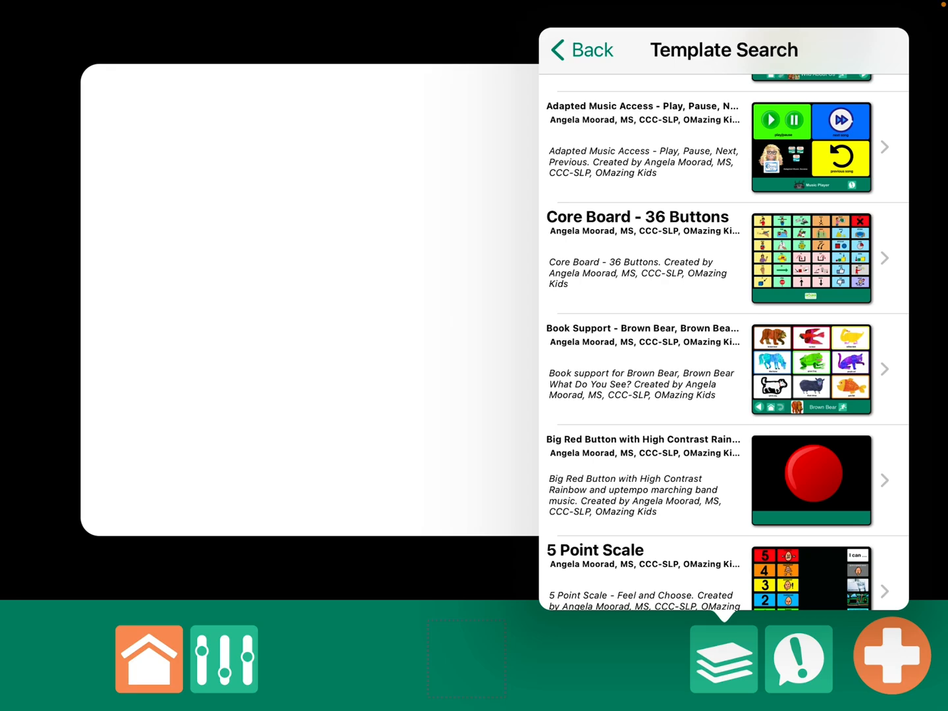
{"action": "scroll", "scroll_direction": "down", "scroll_amount": 3}
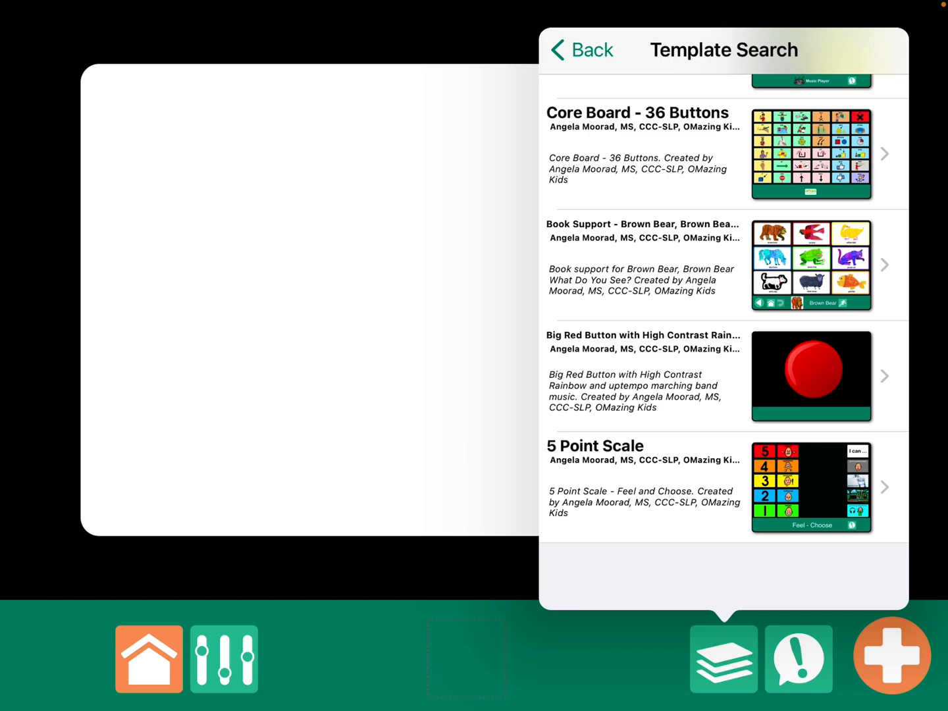
Step: Look up share code 2456 to view the High Contrast Simplified LAMP WFL template details
{"action": "left_click", "coordinate": [582, 50]}
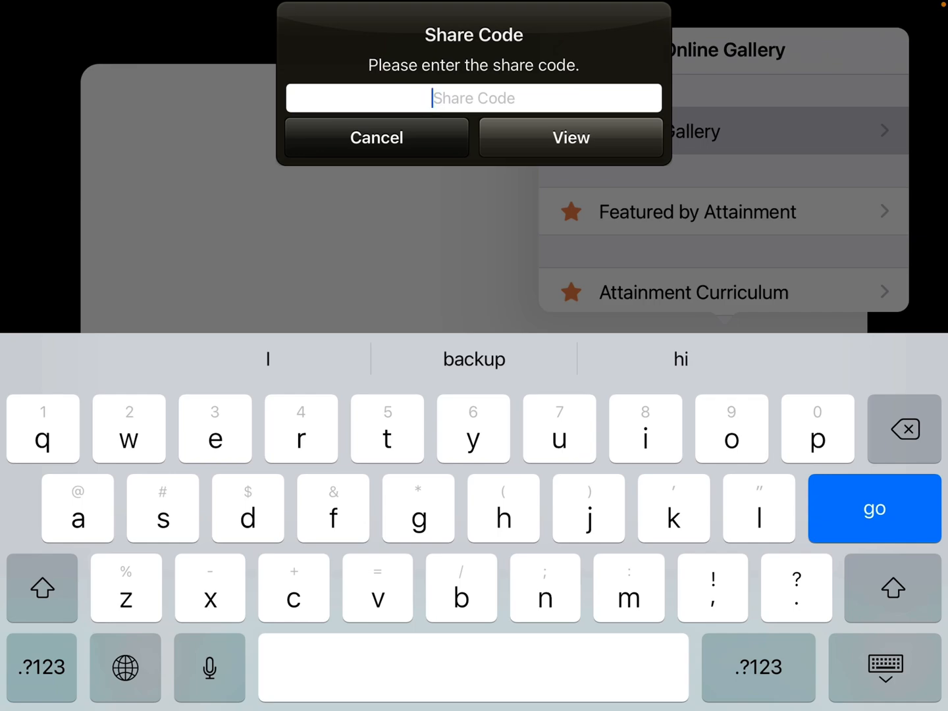
{"action": "left_click", "coordinate": [41, 666]}
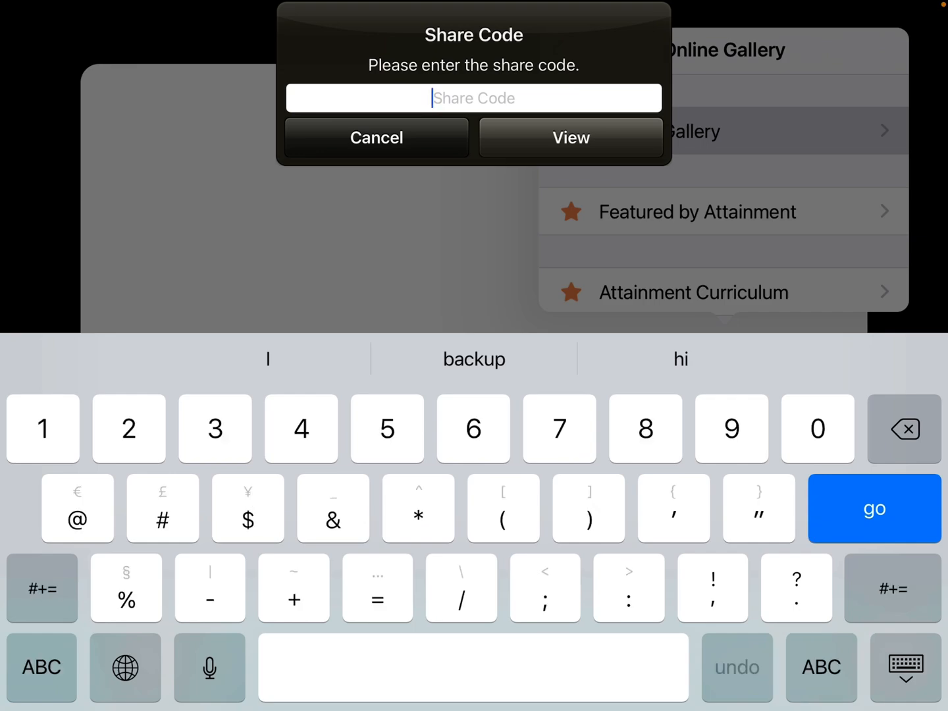
{"action": "type", "text": "2456"}
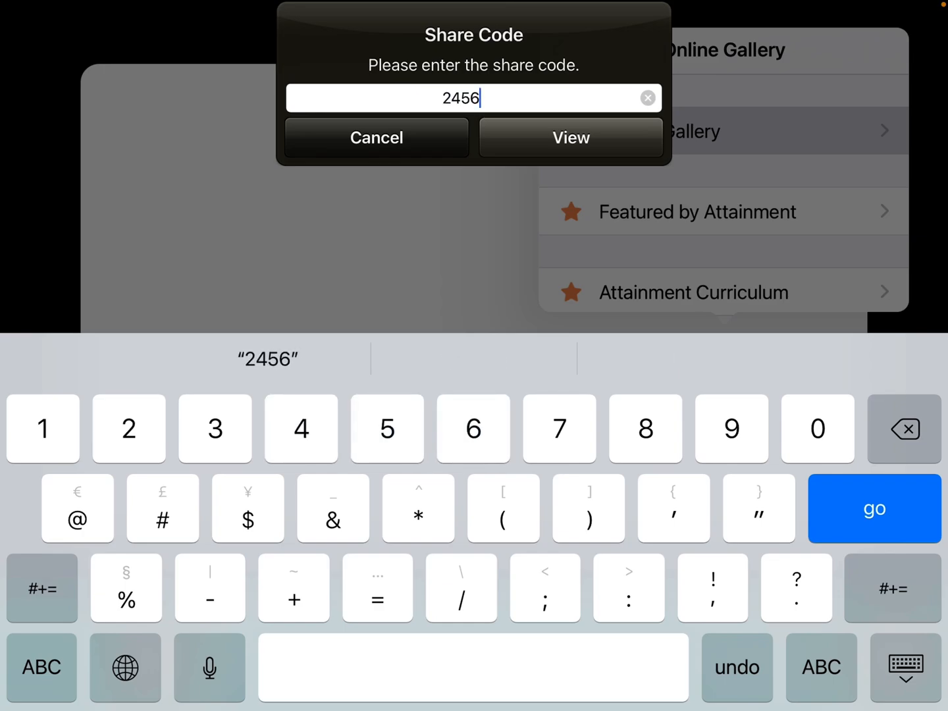
{"action": "left_click", "coordinate": [571, 137]}
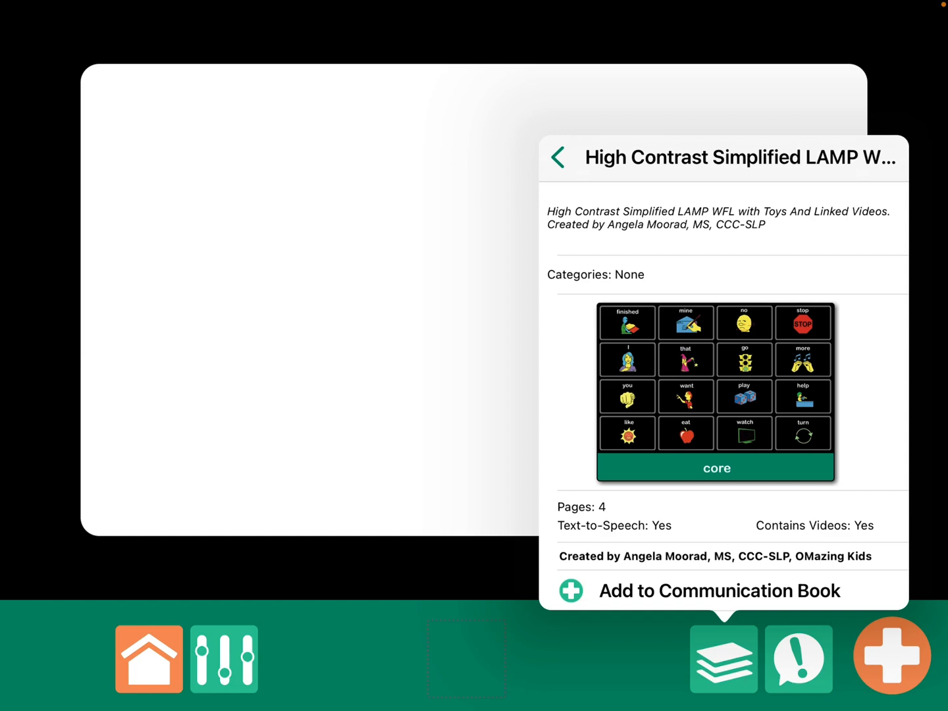
Step: Add the LAMP template to the book, review its pages list, then bring up the core page's options
{"action": "left_click", "coordinate": [719, 590]}
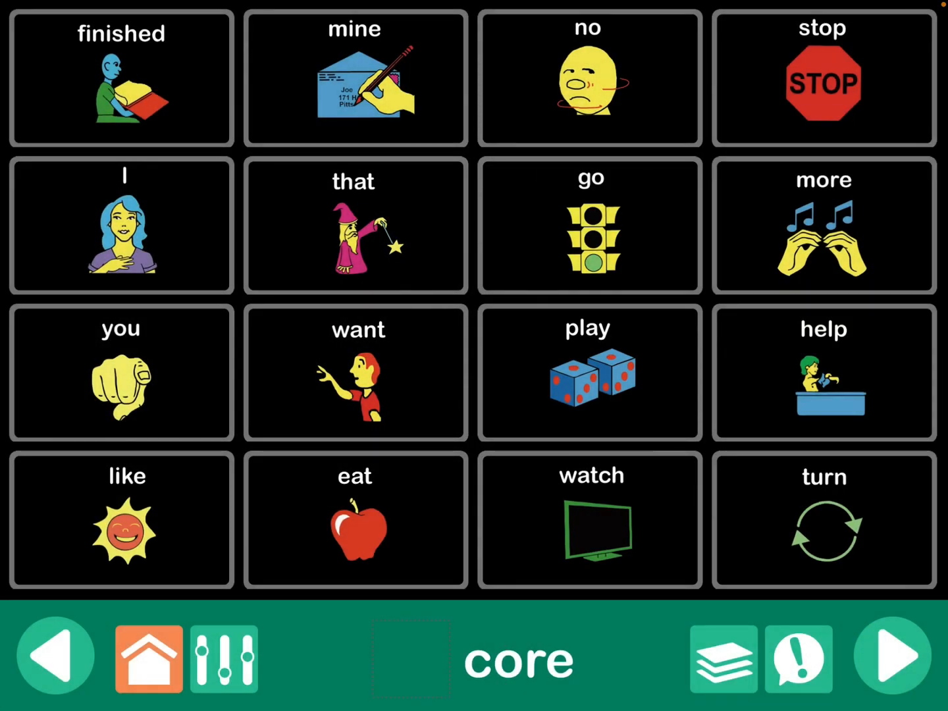
{"action": "left_click", "coordinate": [722, 658]}
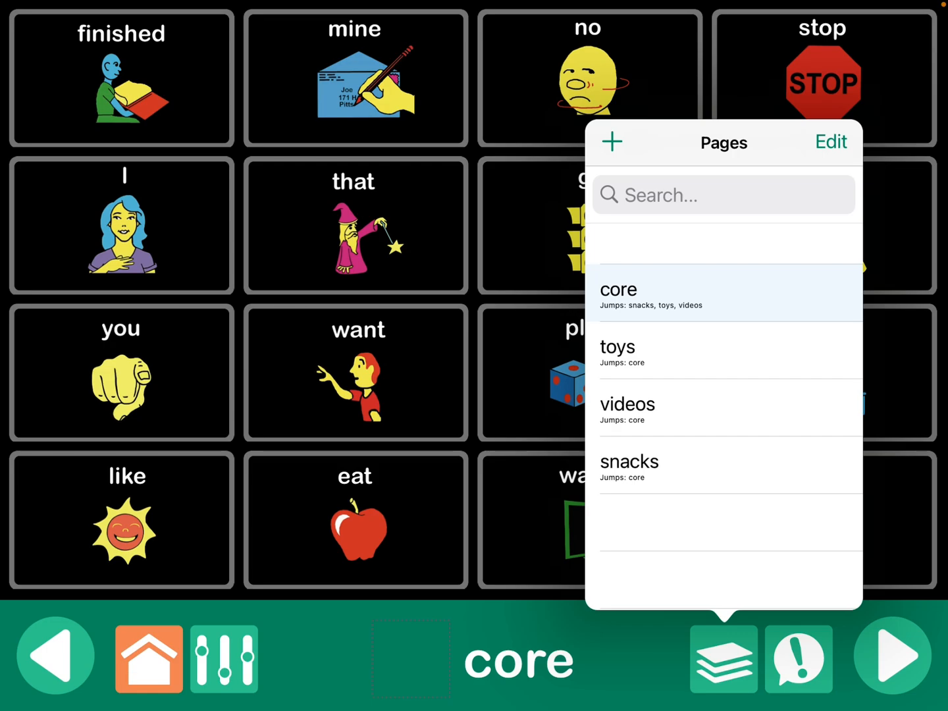
{"action": "left_click", "coordinate": [830, 142]}
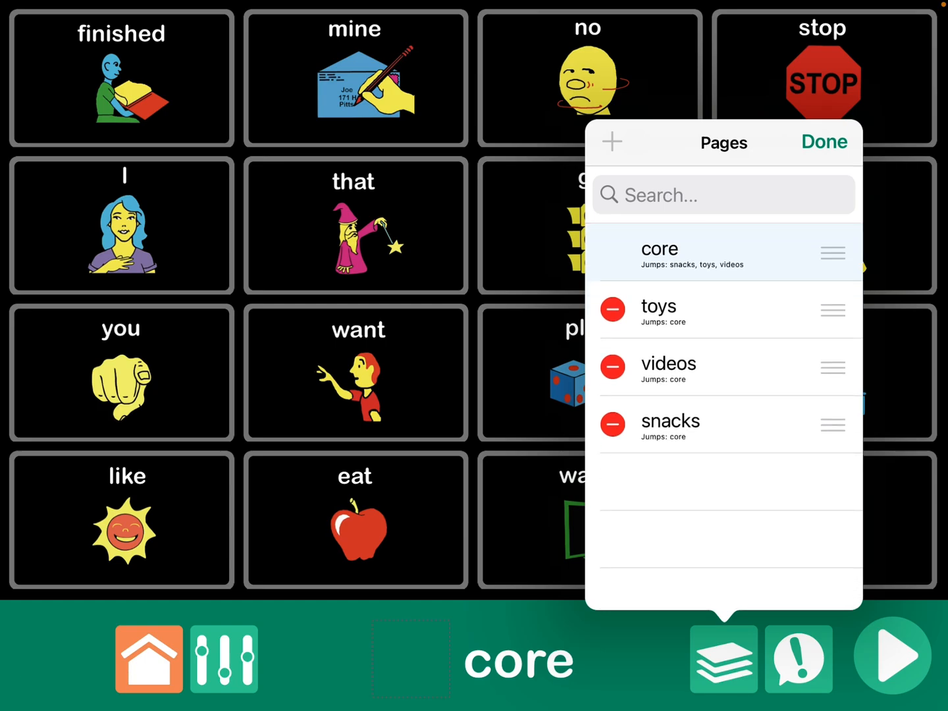
{"action": "left_click", "coordinate": [825, 143]}
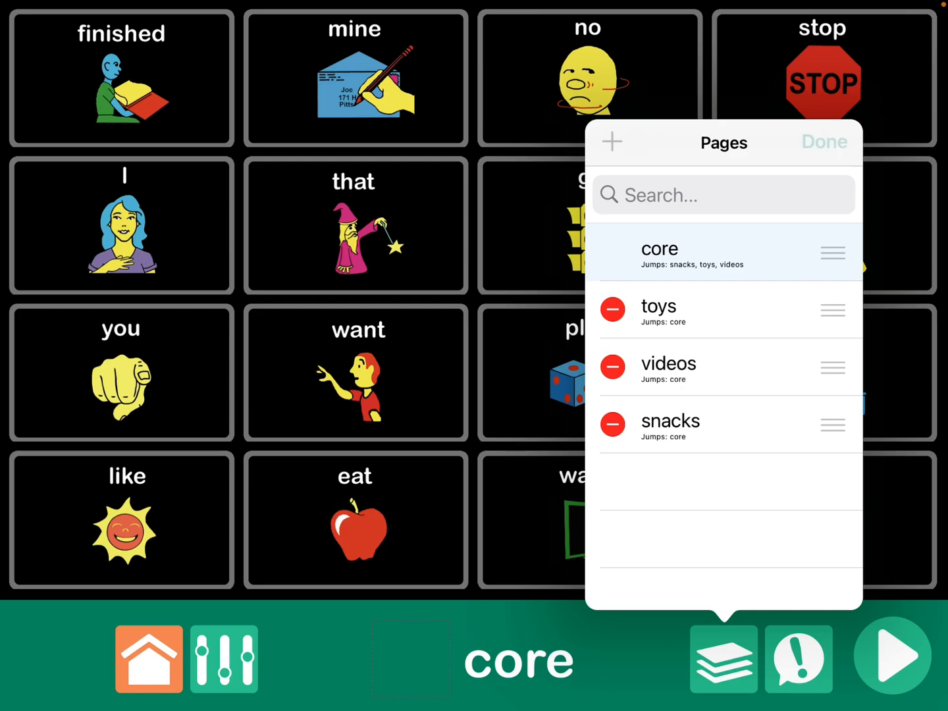
{"action": "left_click", "coordinate": [824, 142]}
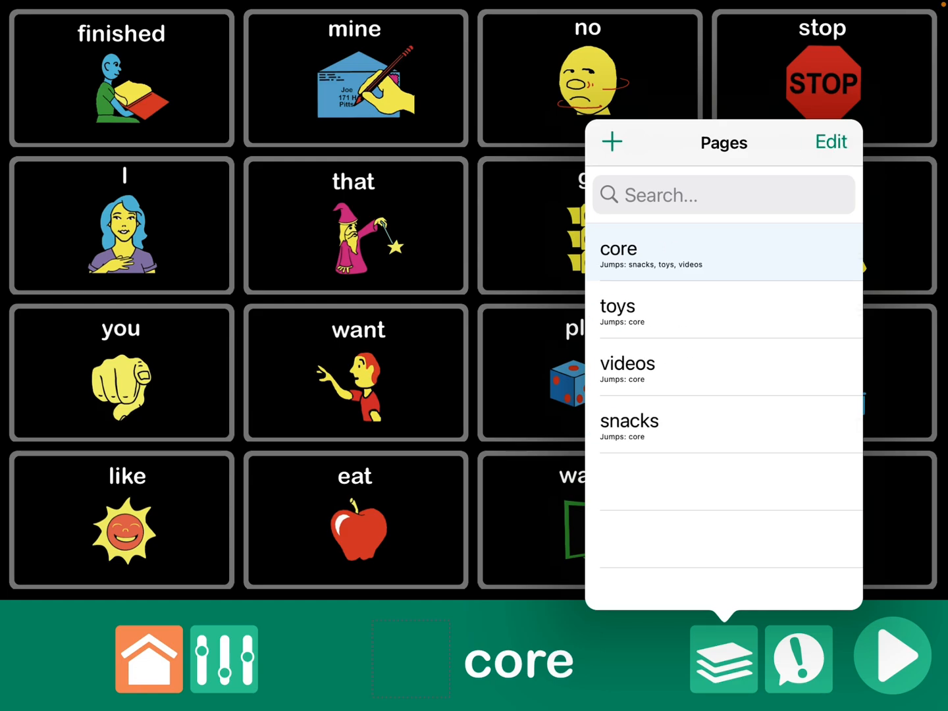
{"action": "left_click", "coordinate": [723, 658]}
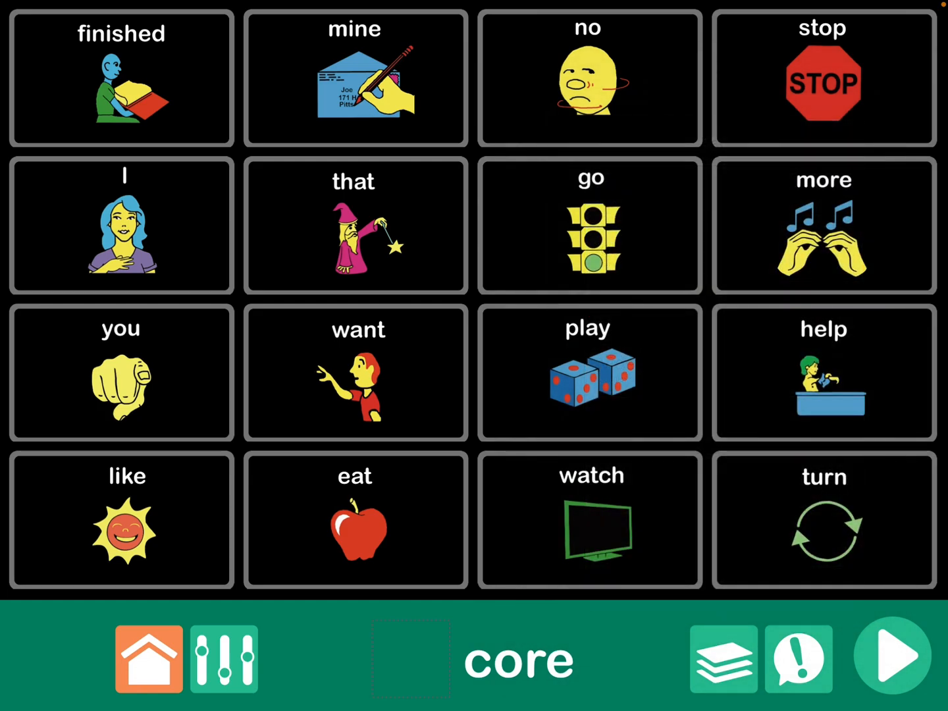
{"action": "left_click", "coordinate": [223, 658]}
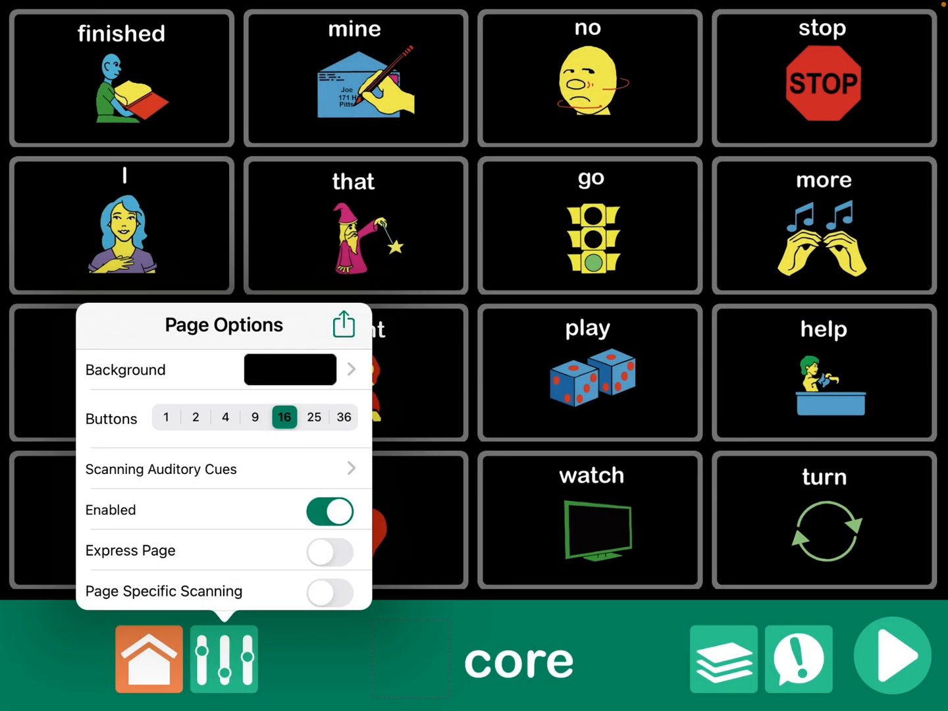
Step: Play the book from Home, use watch to reach videos, play the Toy Story clip and close it
{"action": "left_click", "coordinate": [148, 658]}
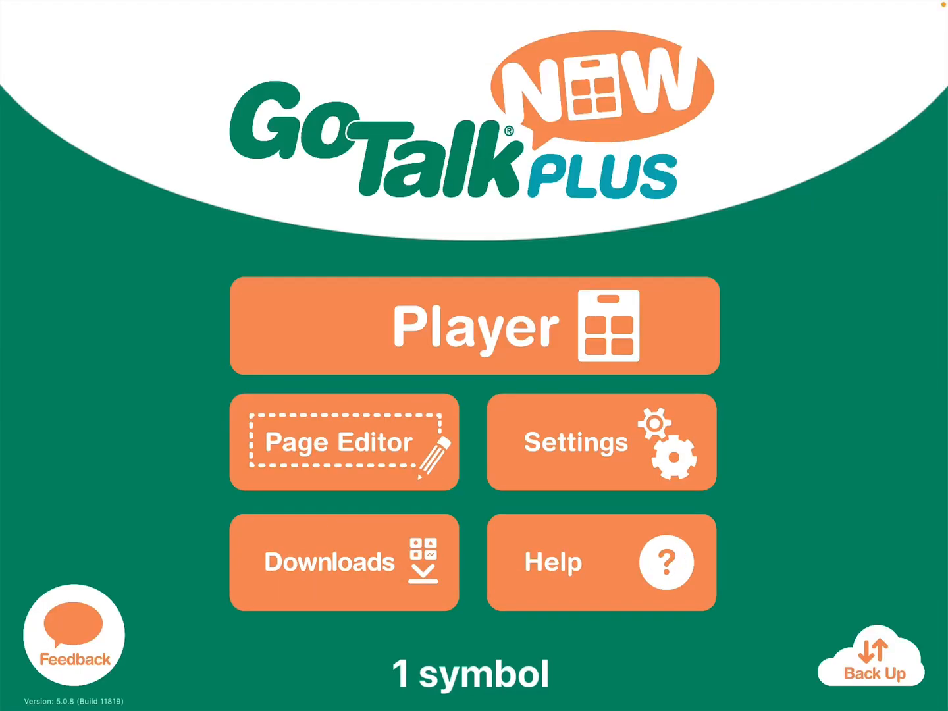
{"action": "left_click", "coordinate": [474, 325]}
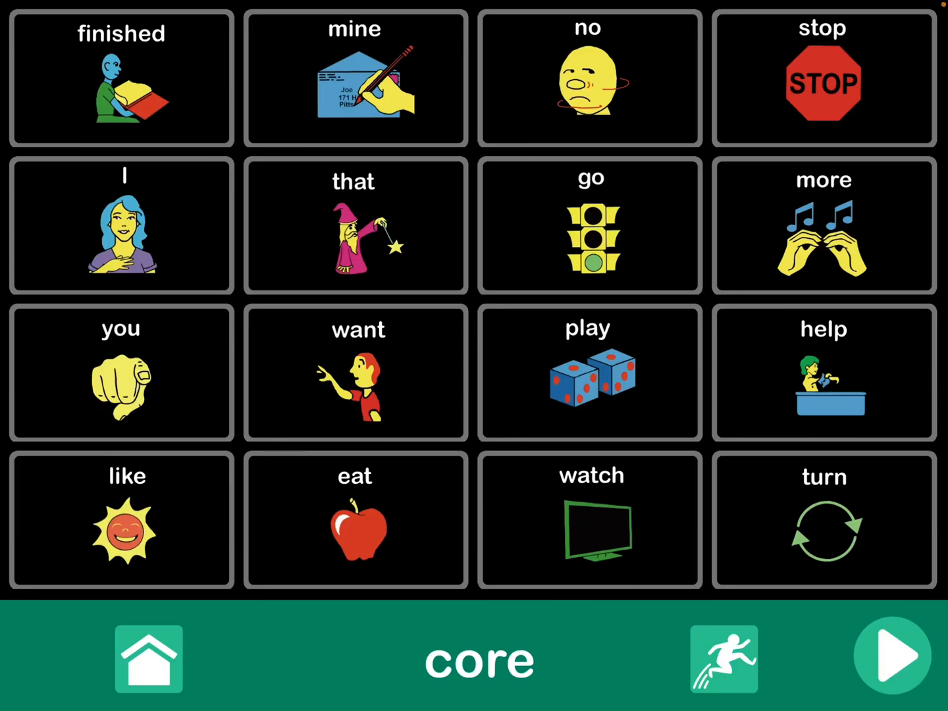
{"action": "left_click", "coordinate": [589, 520]}
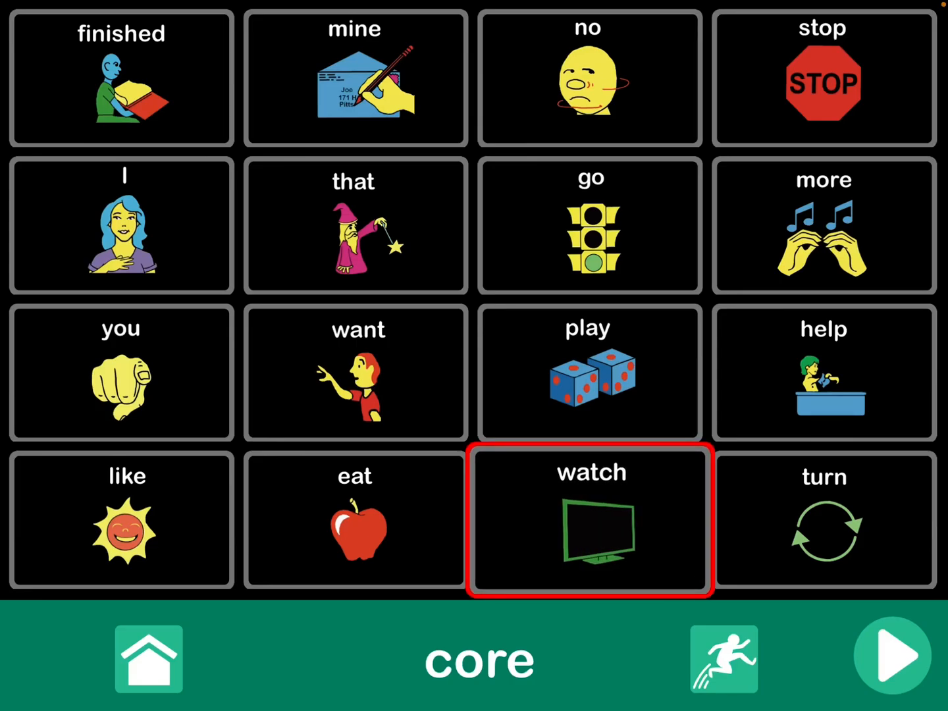
{"action": "left_click", "coordinate": [590, 520]}
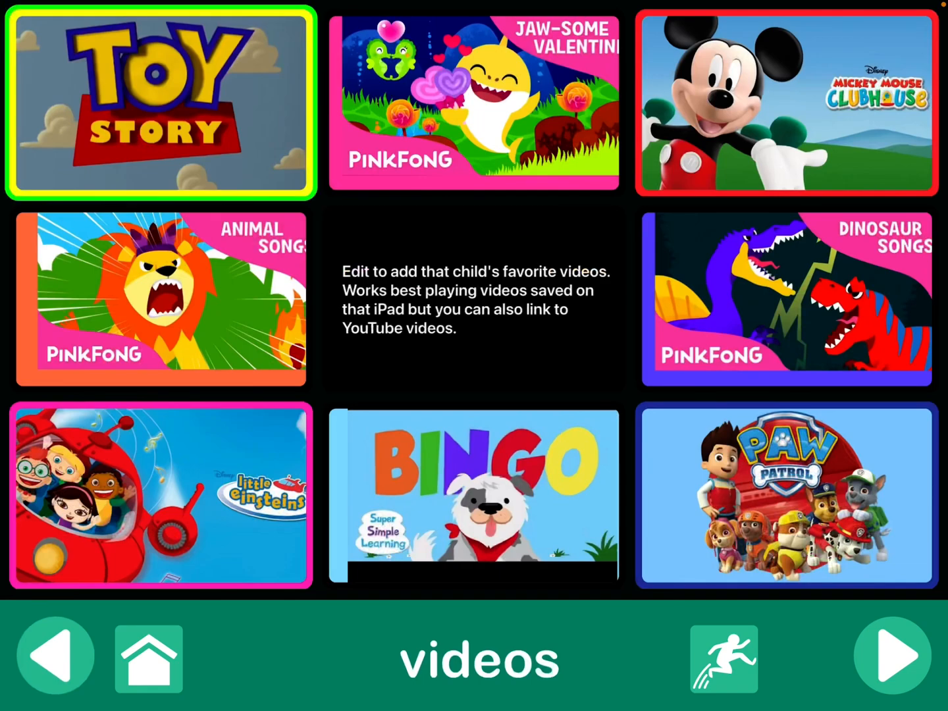
{"action": "left_click", "coordinate": [161, 103]}
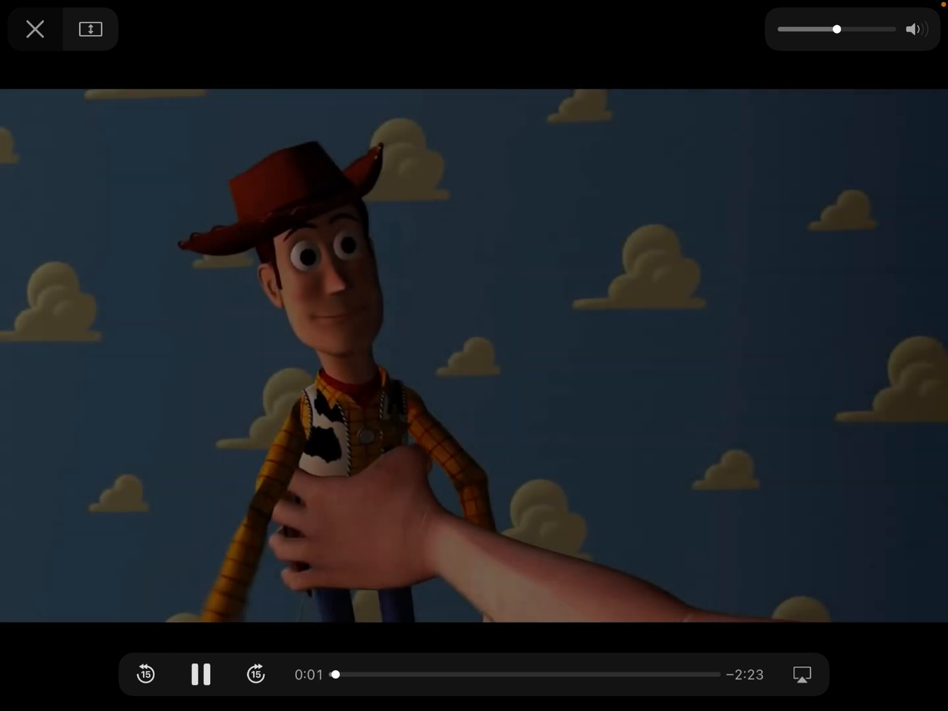
{"action": "left_click", "coordinate": [35, 28]}
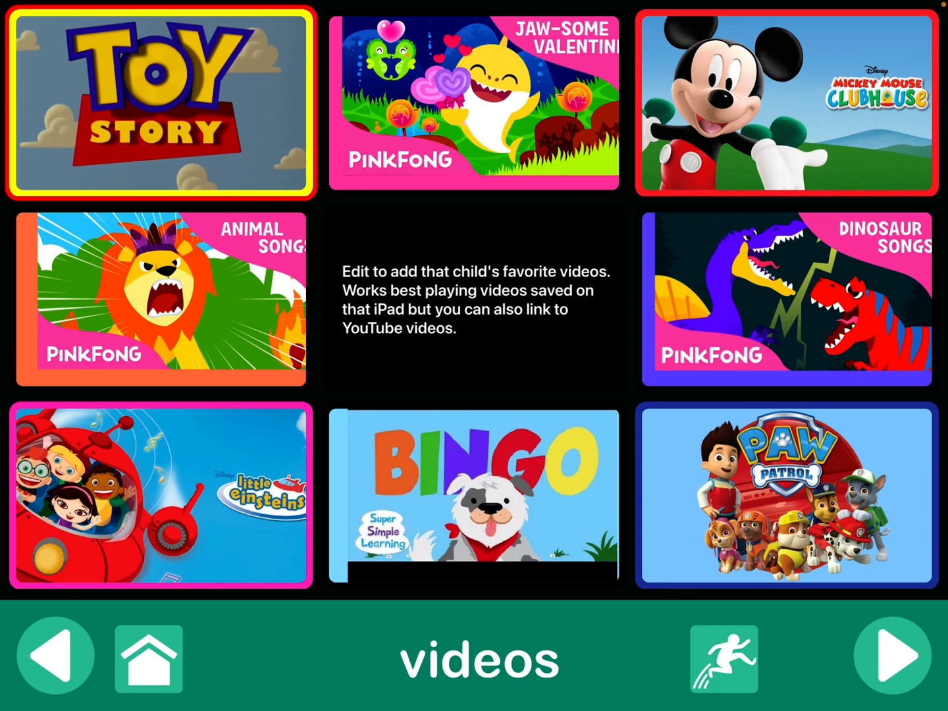
Step: Jump to the toys page, return to the core board, and move on to the snacks page
{"action": "left_click", "coordinate": [724, 658]}
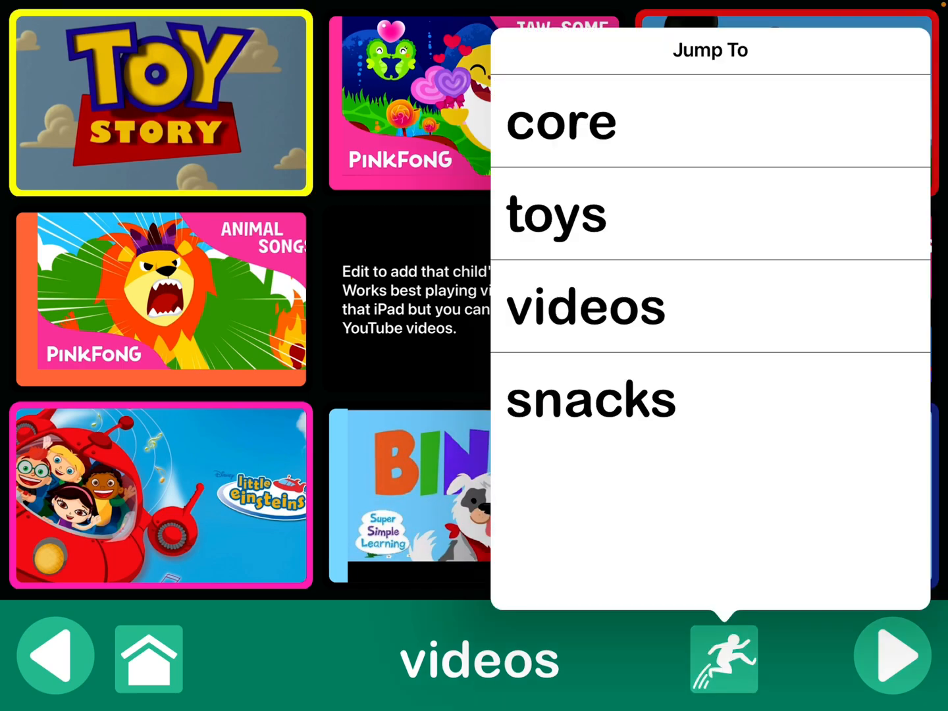
{"action": "left_click", "coordinate": [556, 214]}
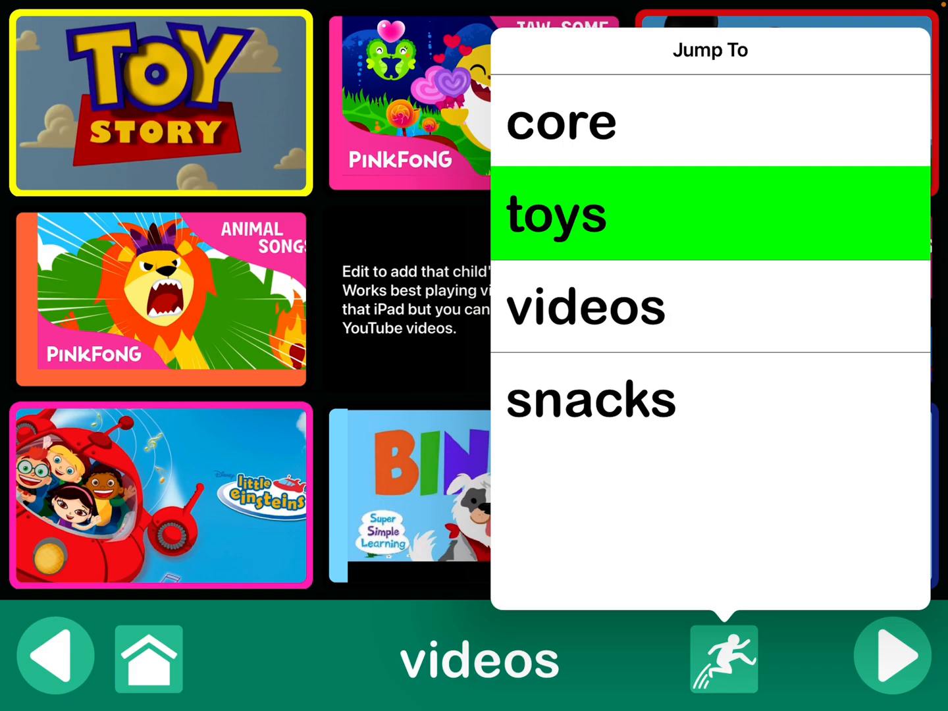
{"action": "left_click", "coordinate": [556, 214]}
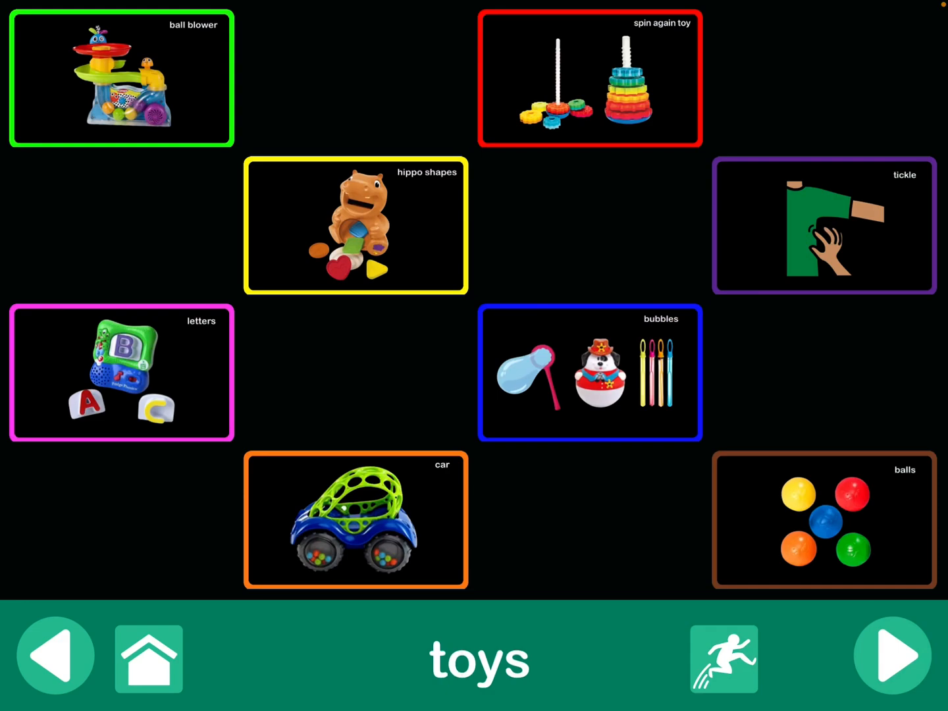
{"action": "left_click", "coordinate": [355, 519]}
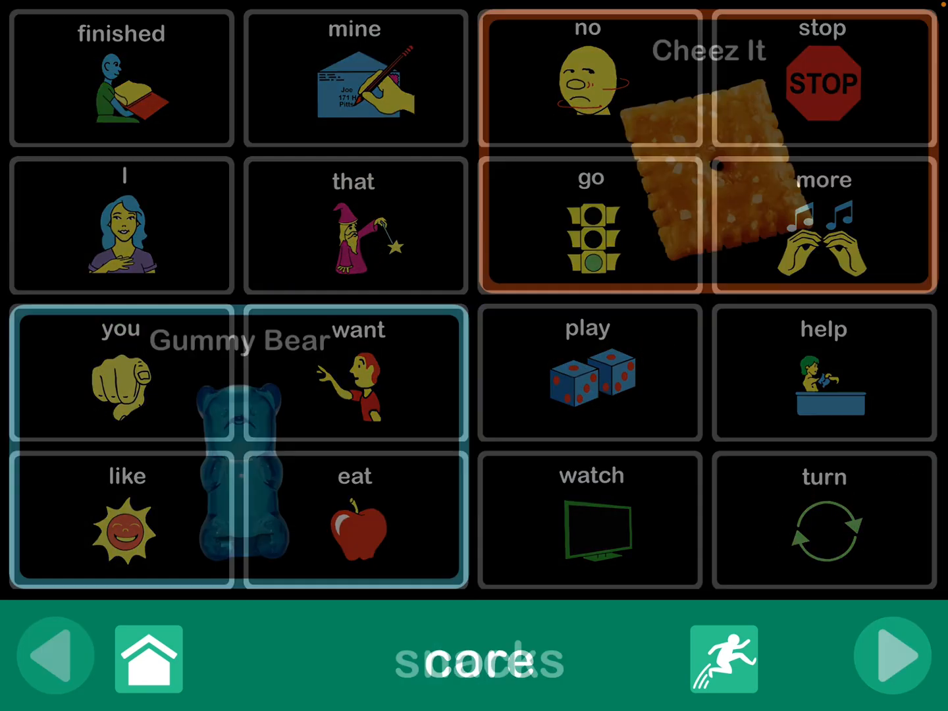
{"action": "left_click", "coordinate": [710, 155]}
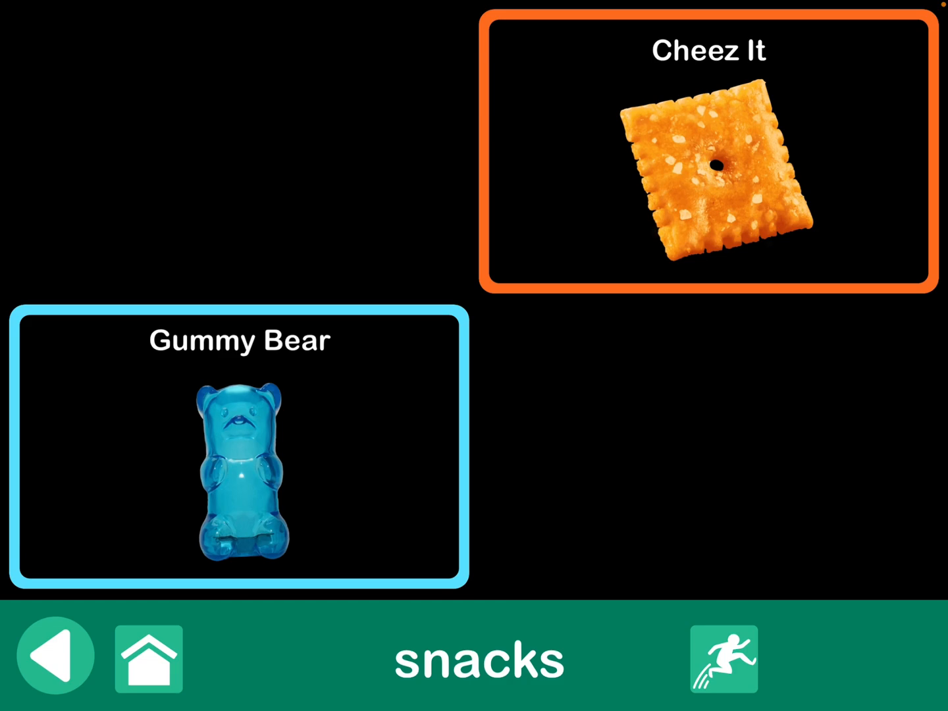